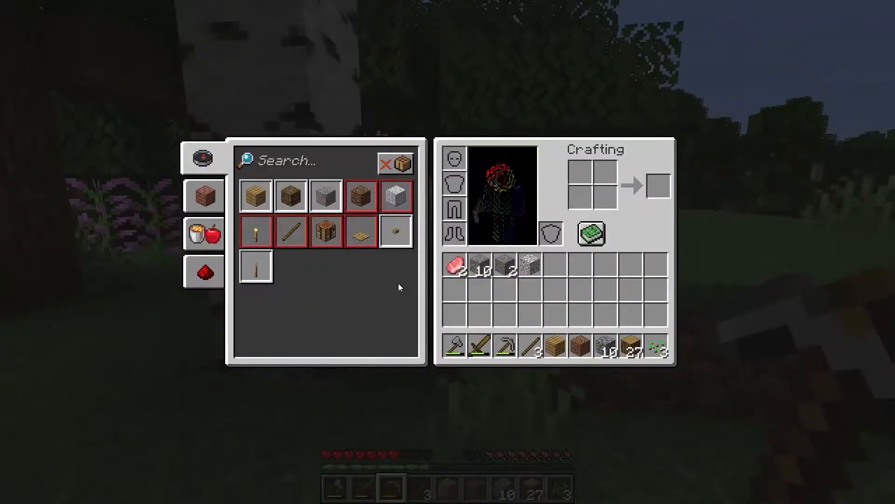
mouse_move(336, 202)
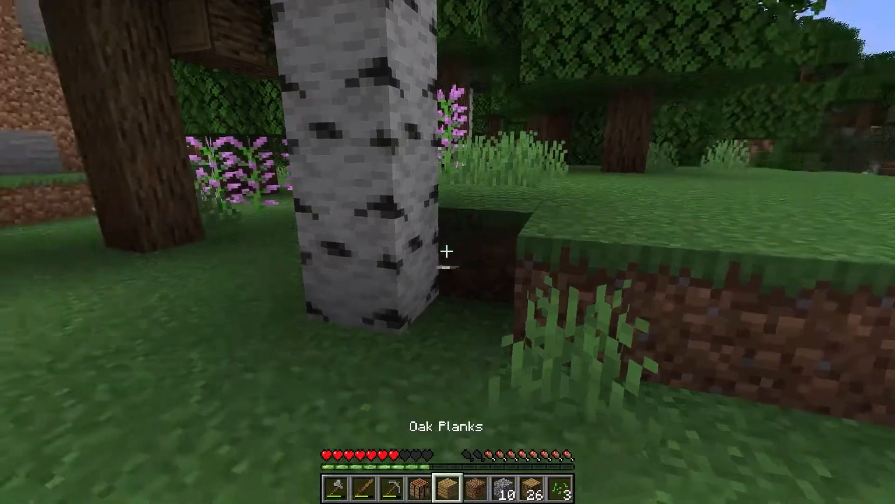
Step: Craft a cobblestone furnace via the recipe book, place it, and load raw meat with oak plank fuel
key("e")
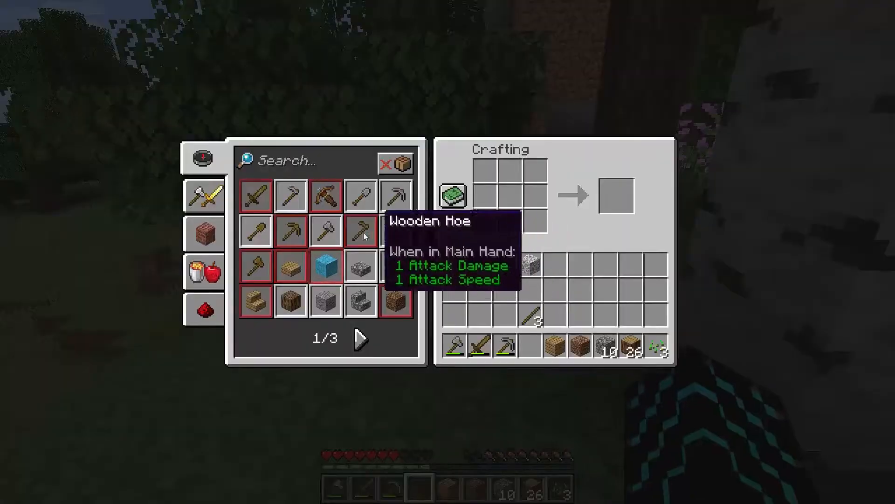
left_click(360, 339)
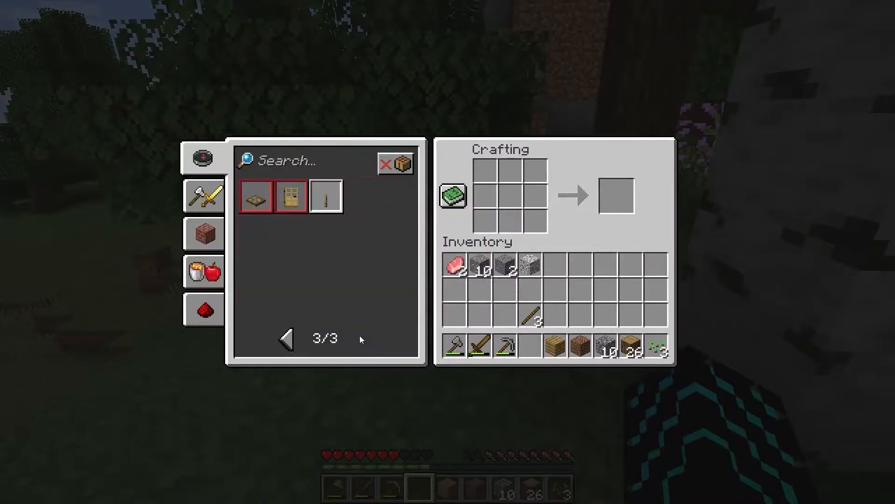
left_click(287, 338)
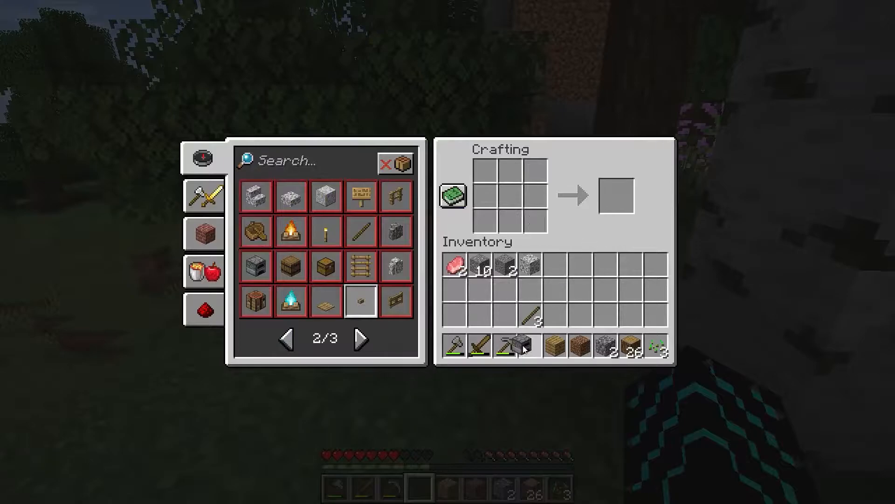
key("Escape")
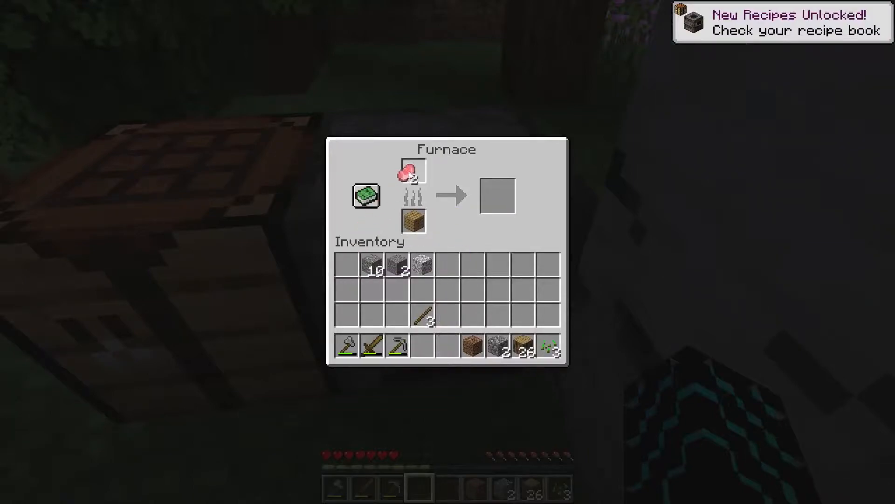
key("Escape")
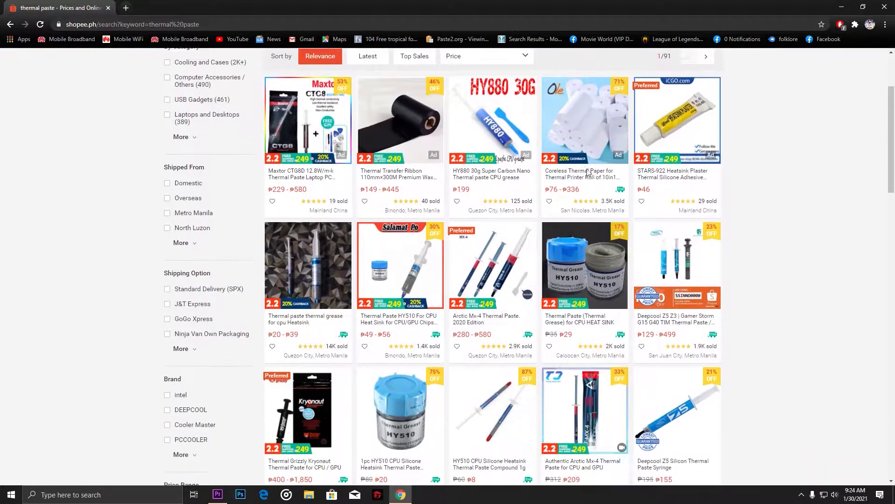
Step: Open the Arctic MX-4 Thermal Paste 2020 Edition listing and select the 8 grams variant
left_click(487, 273)
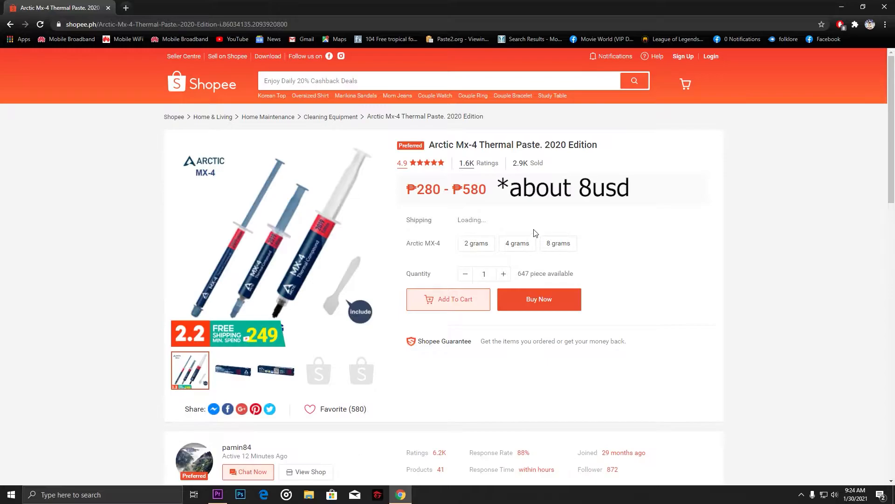
scroll("down", 3)
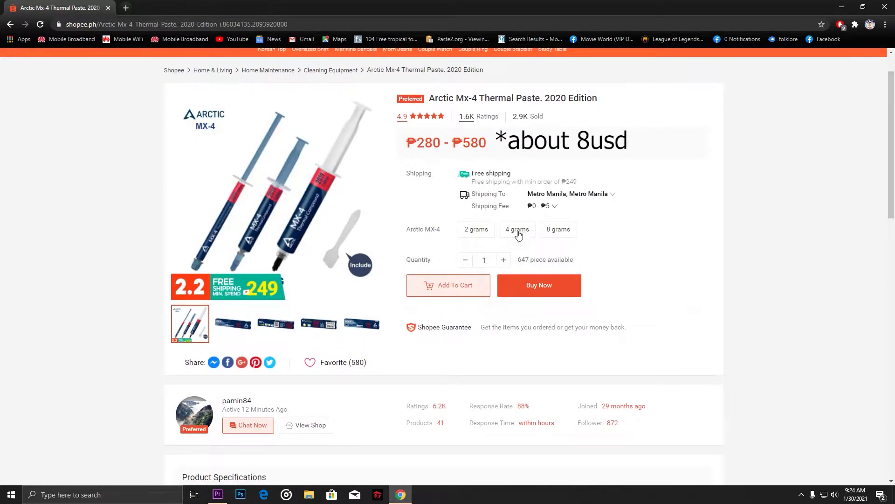
left_click(558, 229)
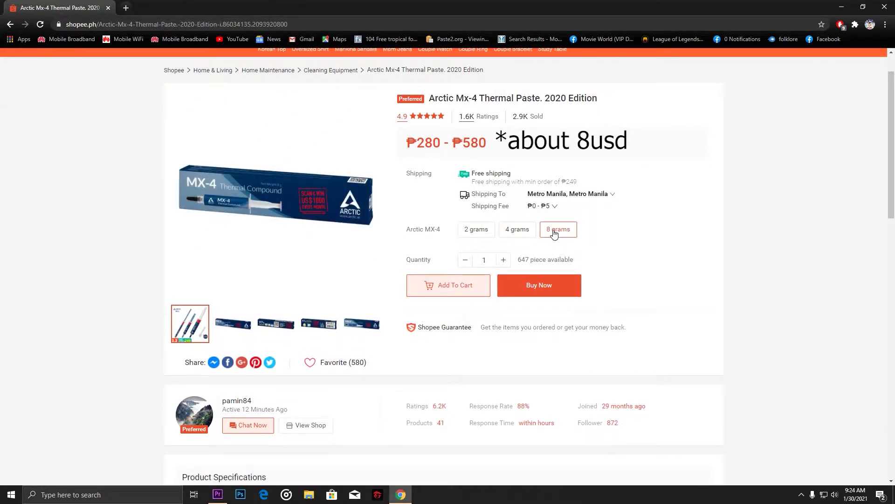